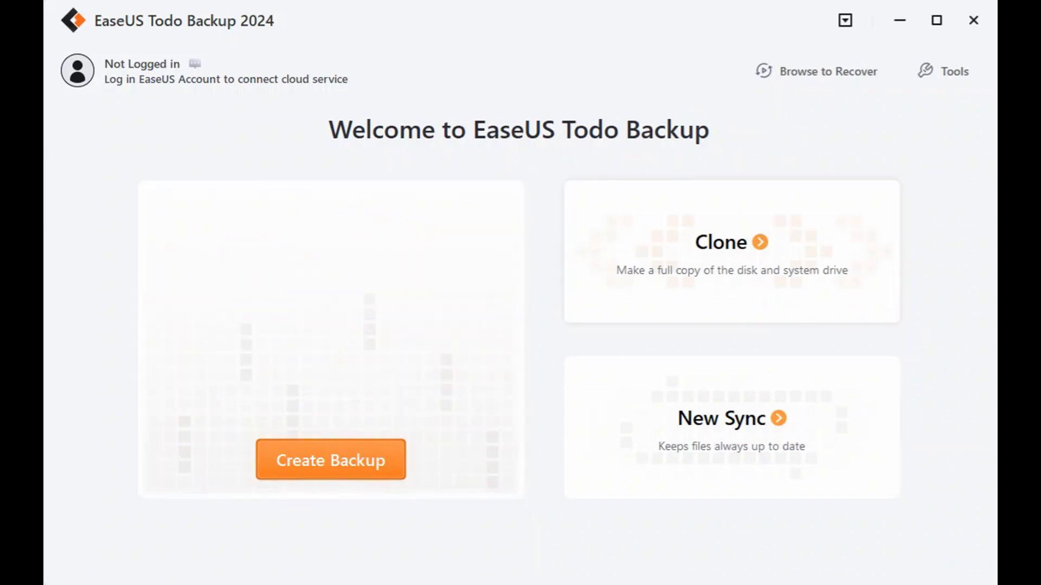
Step: Create a new backup and choose Apps data as the backup type
{"action": "left_click", "coordinate": [330, 459]}
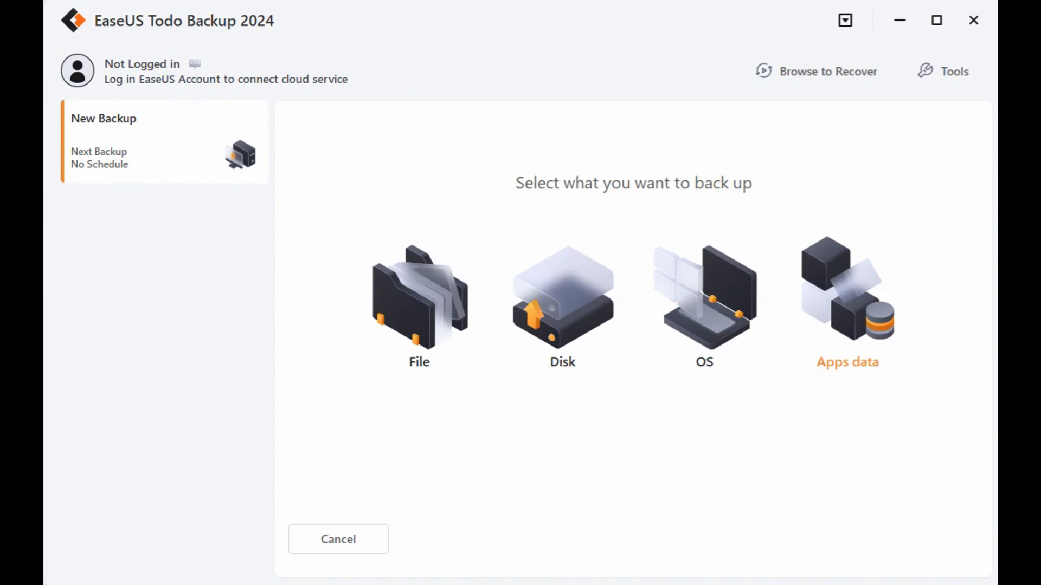
{"action": "left_click", "coordinate": [846, 299]}
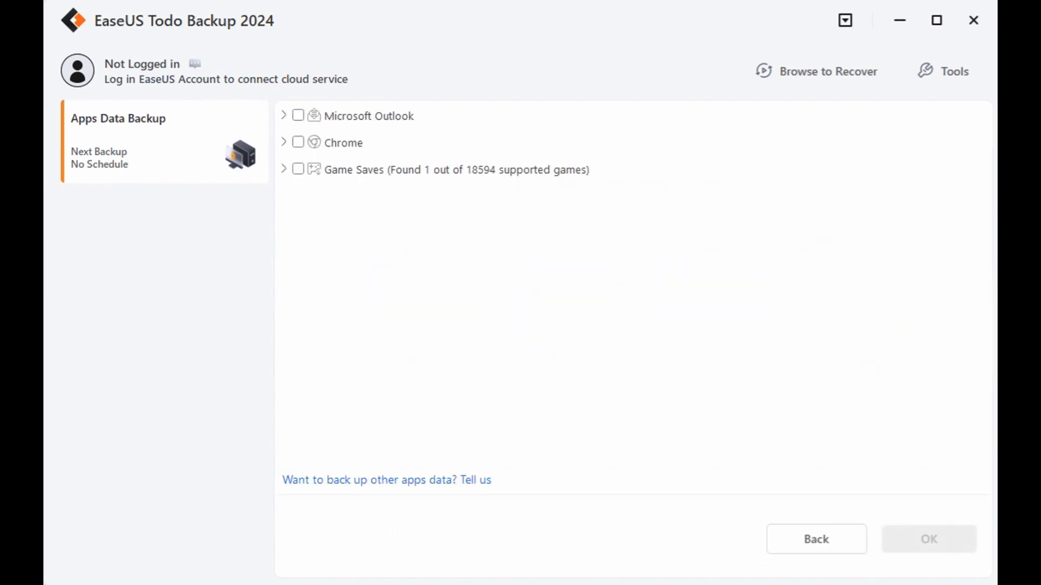
Step: Tick Game Saves so Blood and Bacon is the backup source, and confirm
{"action": "left_click", "coordinate": [284, 169]}
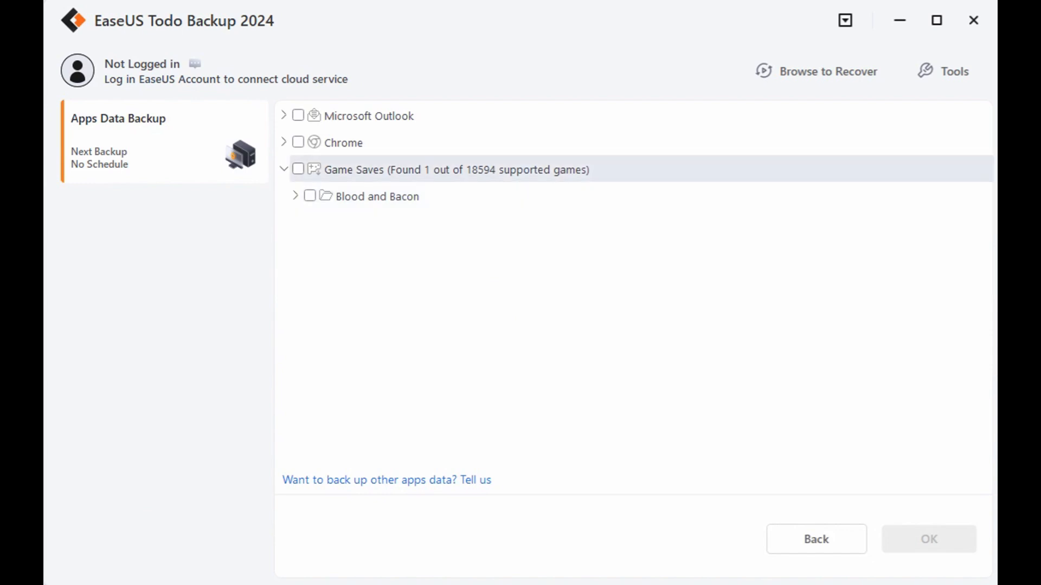
{"action": "left_click", "coordinate": [298, 169]}
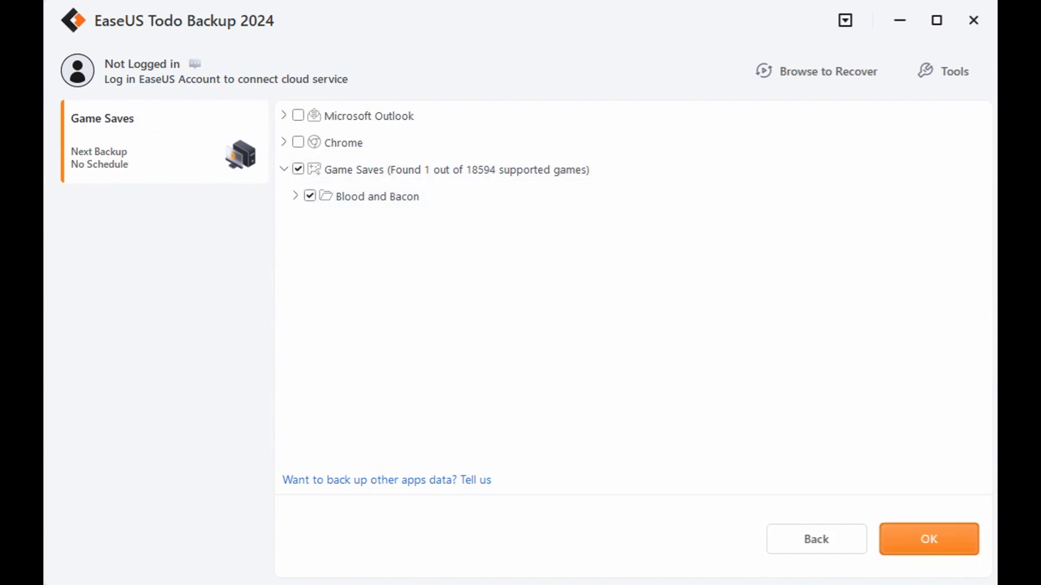
{"action": "left_click", "coordinate": [928, 538]}
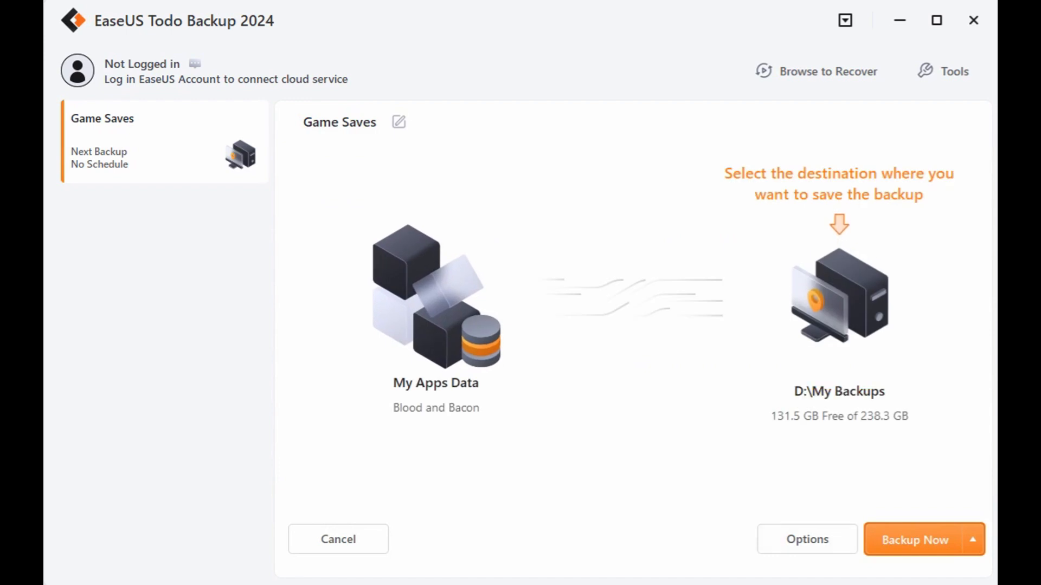
Step: Review the backup options and Scheme schedule, then run the Game Saves backup to D:\My Backups
{"action": "left_click", "coordinate": [807, 539]}
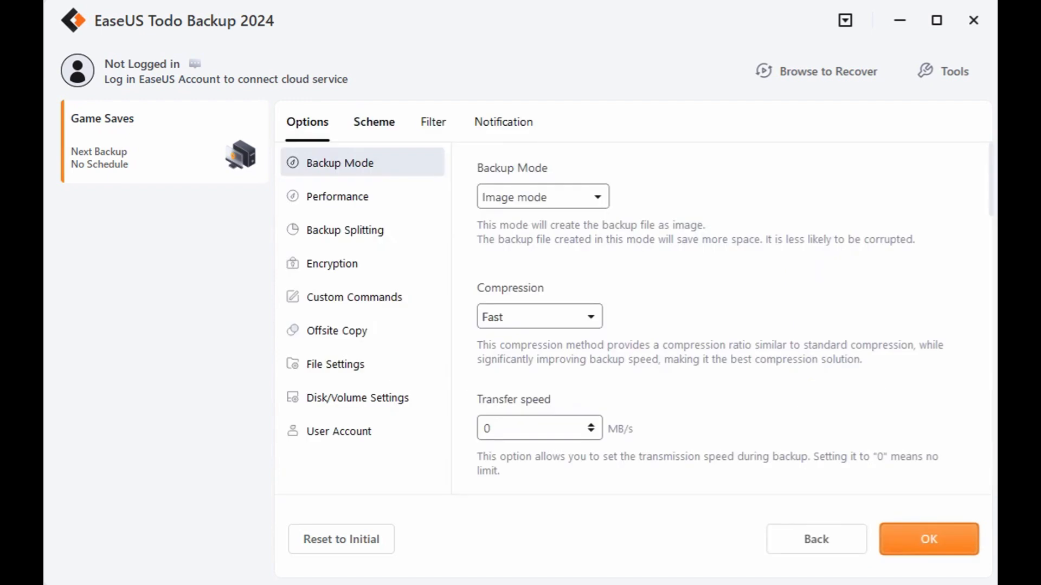
{"action": "left_click", "coordinate": [373, 121]}
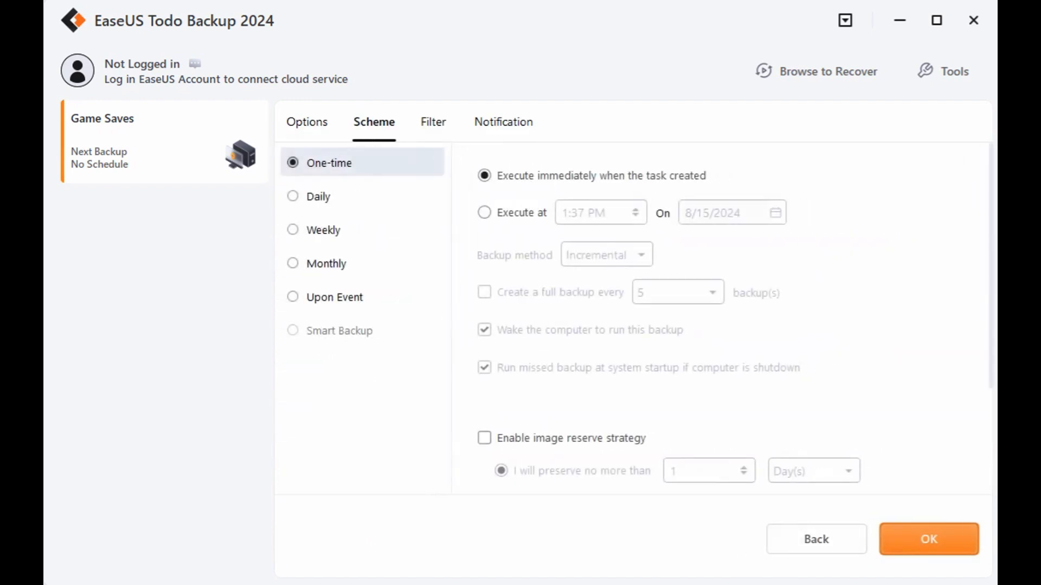
{"action": "left_click", "coordinate": [928, 538]}
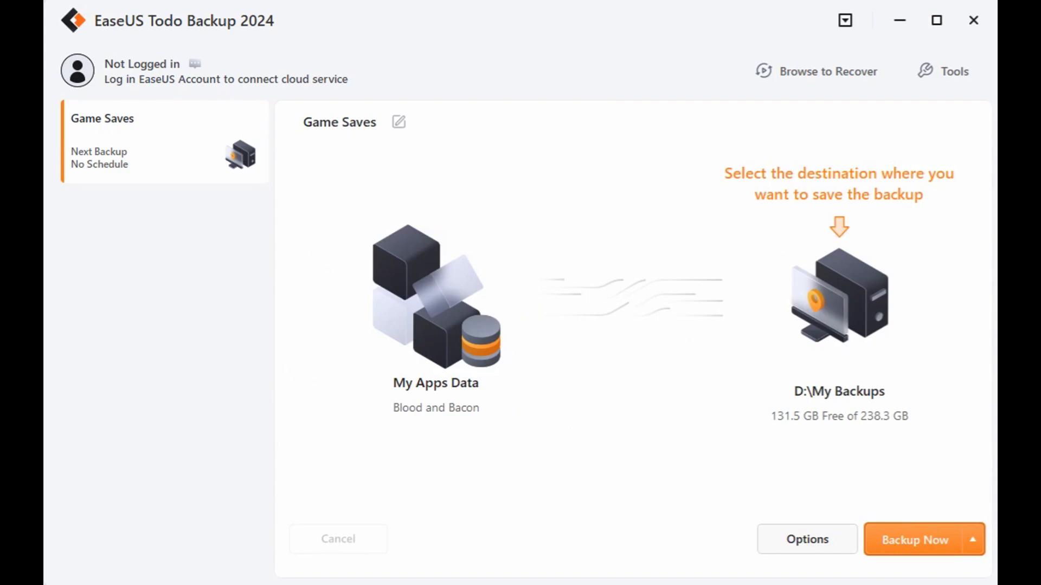
{"action": "left_click", "coordinate": [914, 539]}
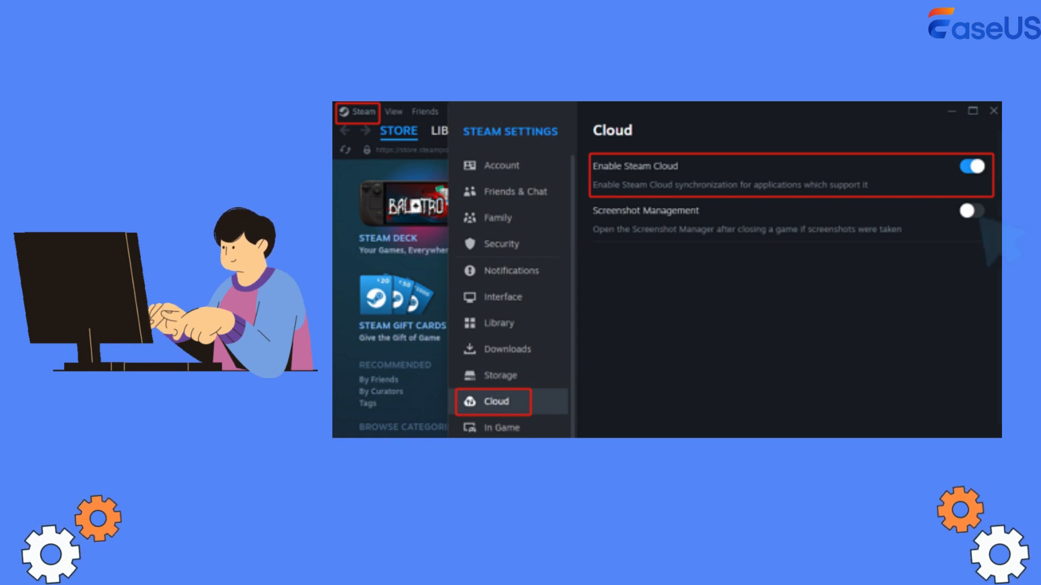
{"action": "mouse_move", "coordinate": [1015, 225]}
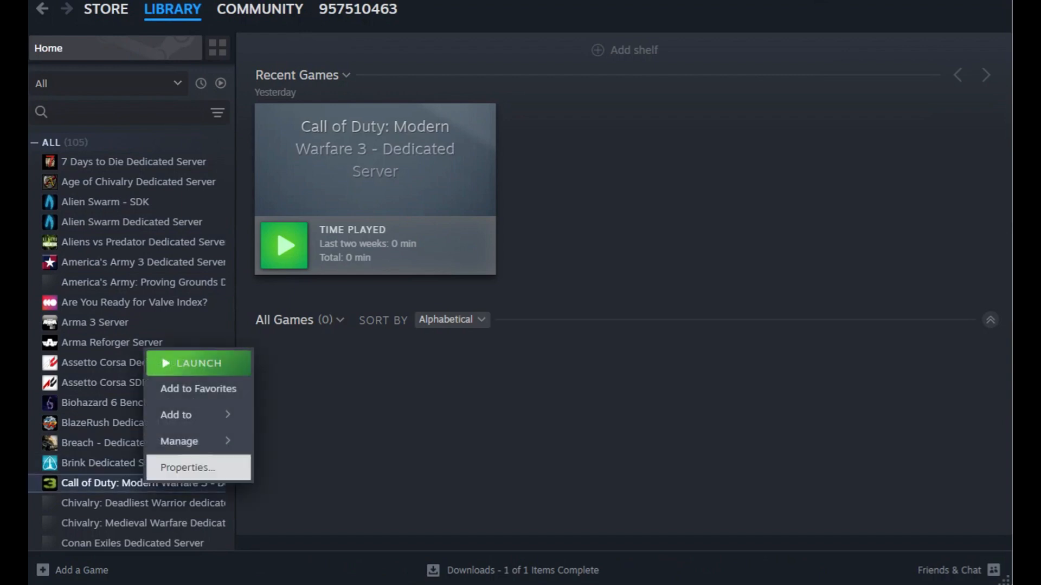
Step: Back up the Call of Duty server's tool files from Properties > Installed Files
{"action": "left_click", "coordinate": [187, 468]}
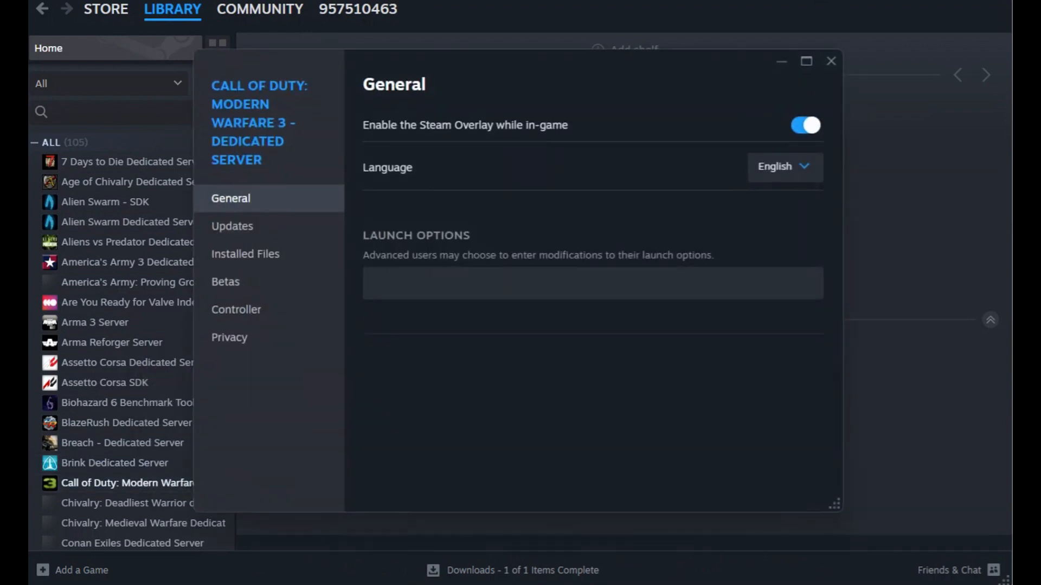
{"action": "mouse_move", "coordinate": [245, 254]}
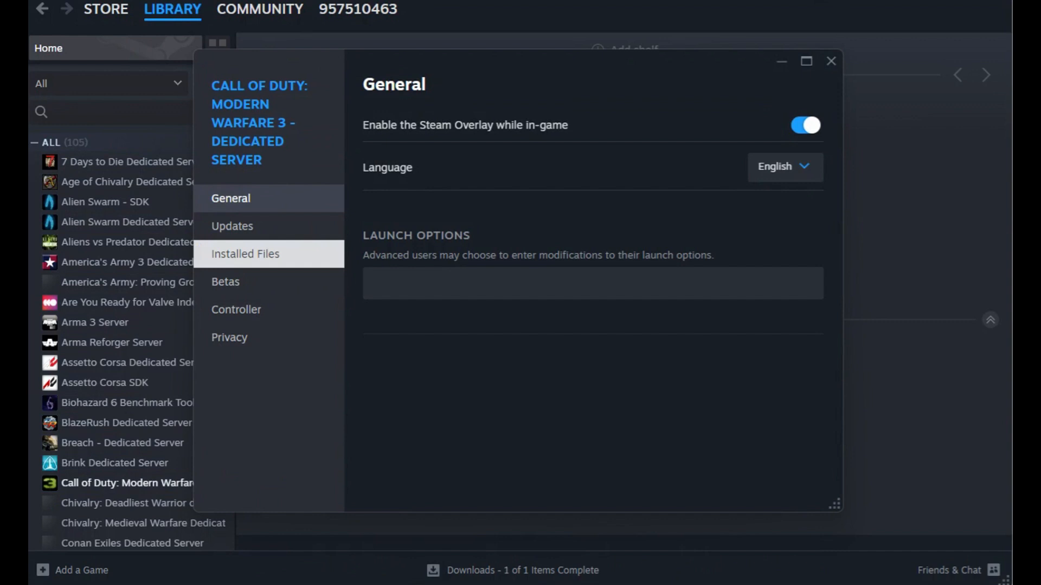
{"action": "left_click", "coordinate": [245, 254]}
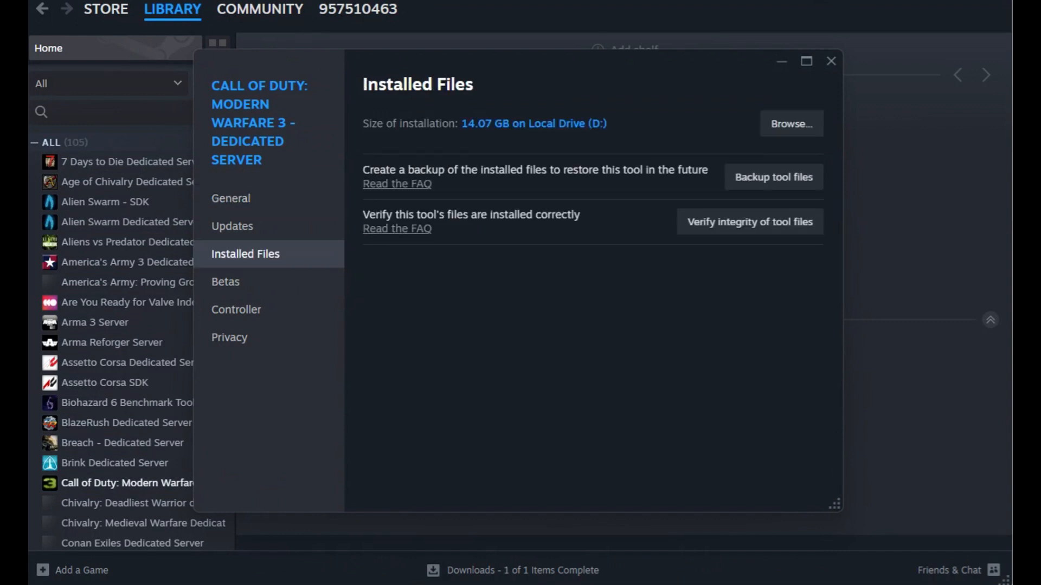
{"action": "left_click", "coordinate": [773, 178]}
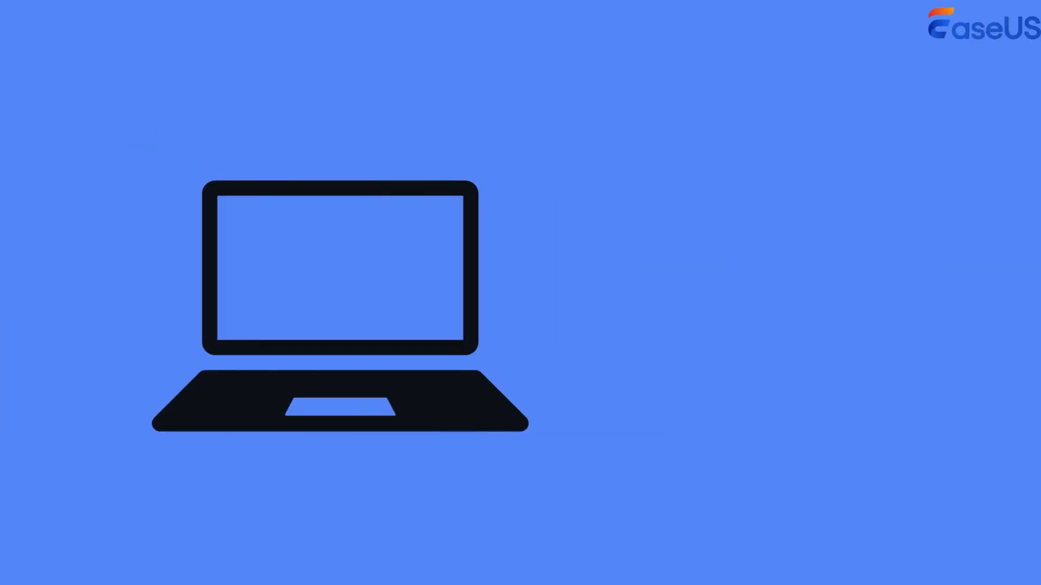
Step: Search Windows for 'control panel'
{"action": "type", "text": "control panel"}
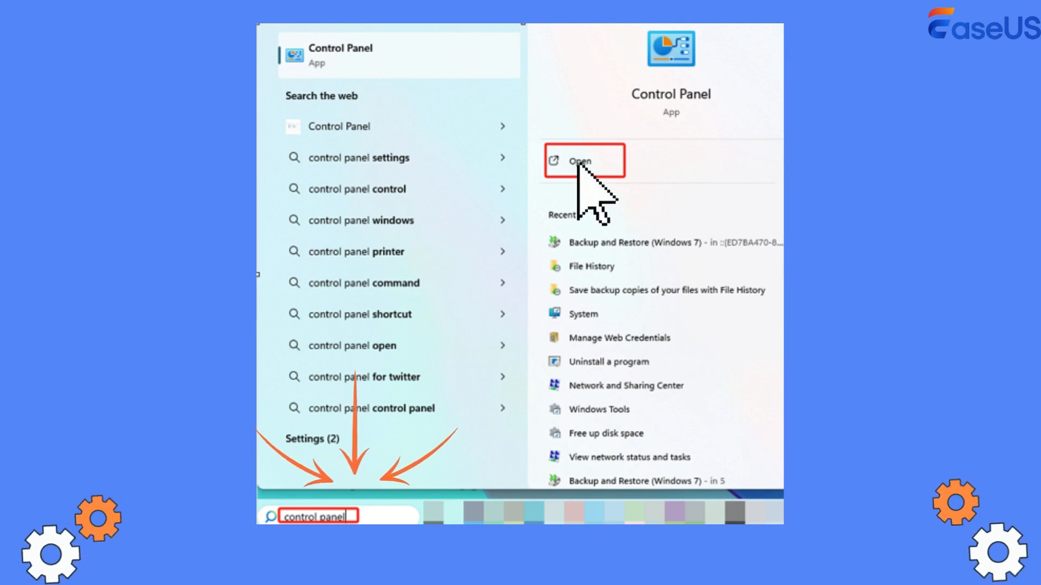
Step: Open Control Panel's Backup and Restore (Windows 7) and start setting up a backup
{"action": "left_click", "coordinate": [583, 161]}
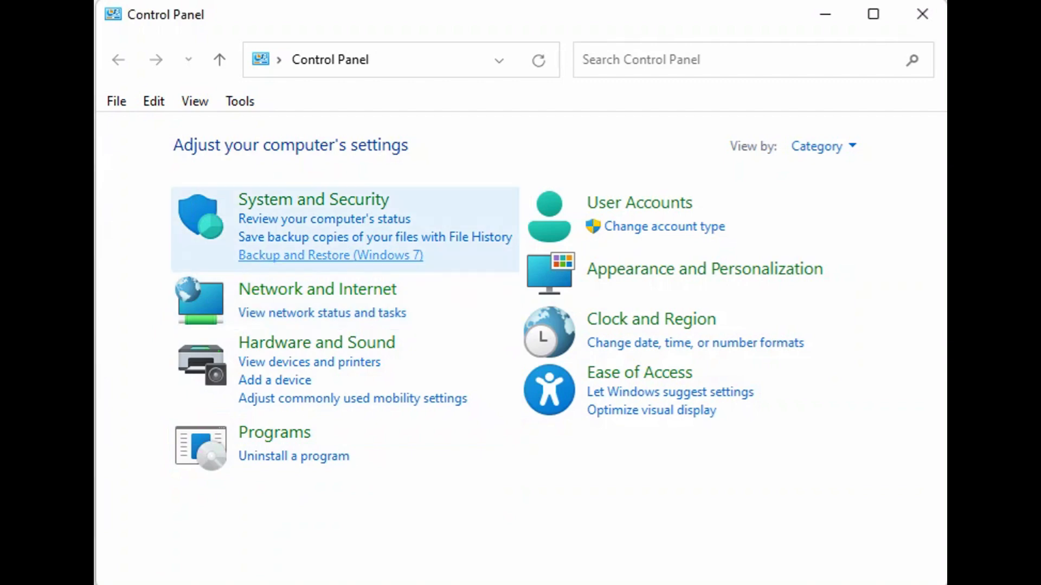
{"action": "left_click", "coordinate": [330, 255]}
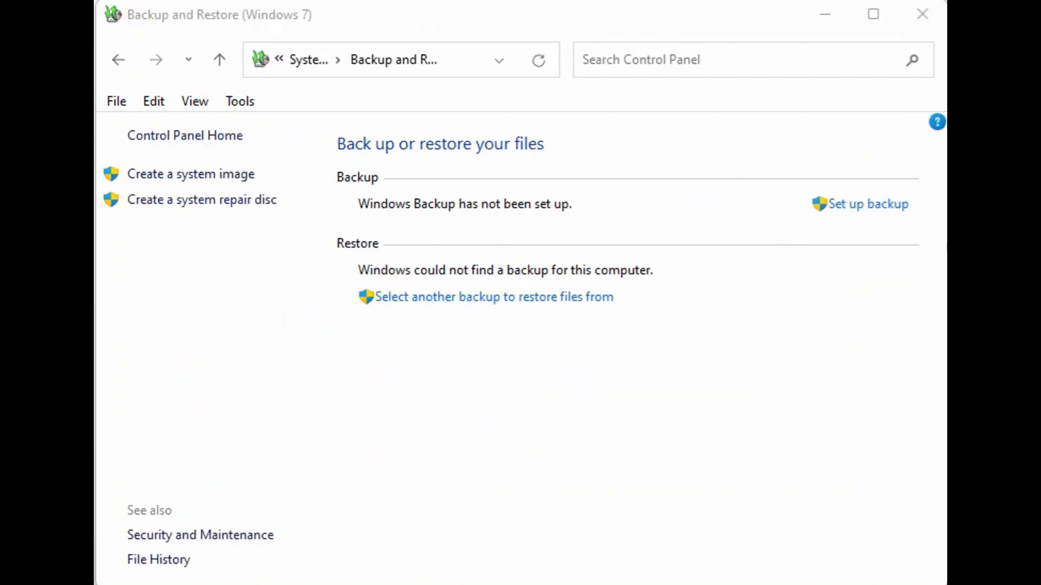
{"action": "left_click", "coordinate": [867, 204]}
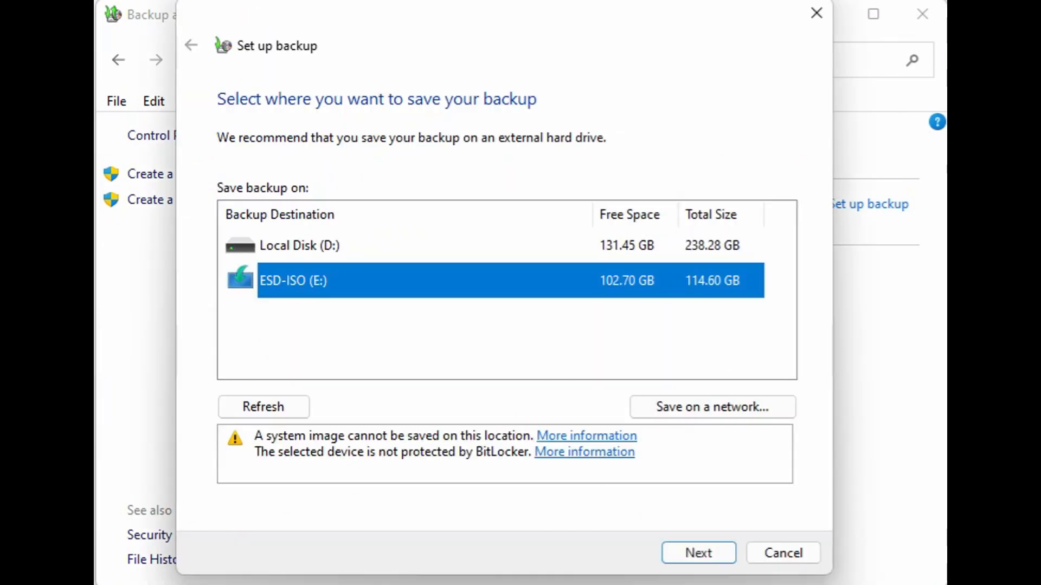
Step: Back up to ESD-ISO (E:) including the Saved Games folder, reaching the review page
{"action": "left_click", "coordinate": [698, 553]}
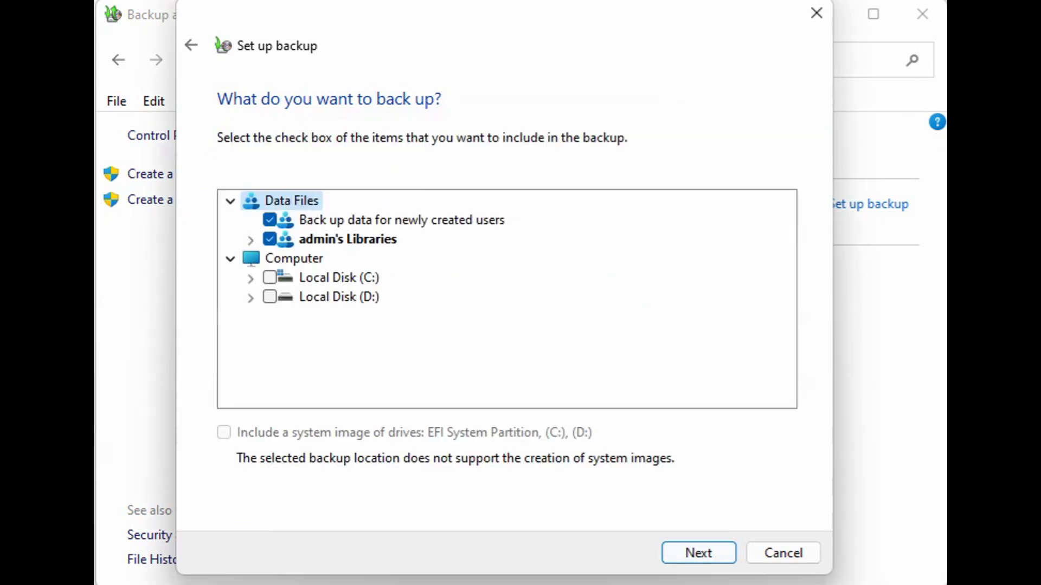
{"action": "left_click", "coordinate": [251, 278]}
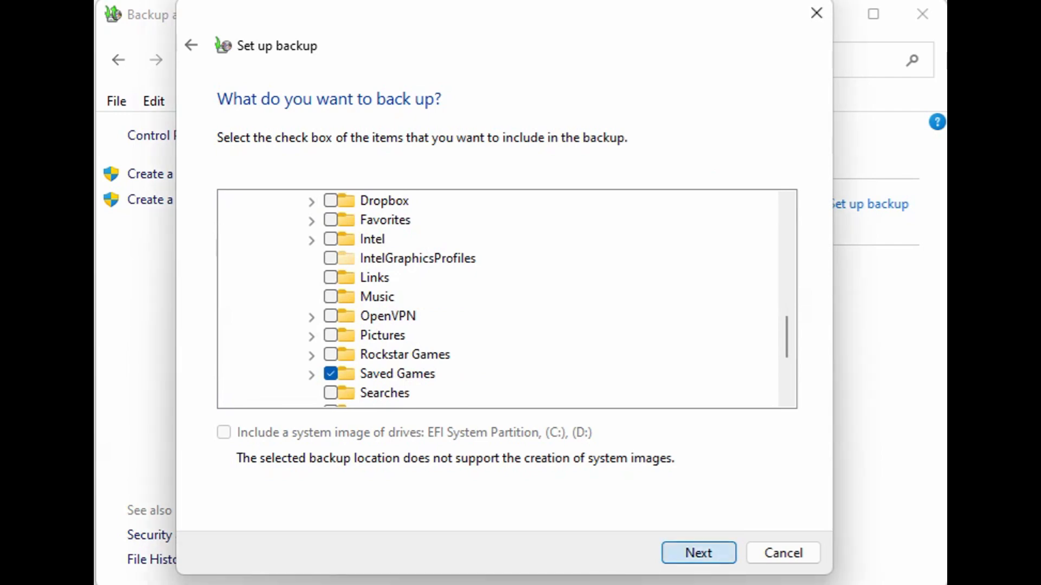
{"action": "left_click", "coordinate": [697, 552]}
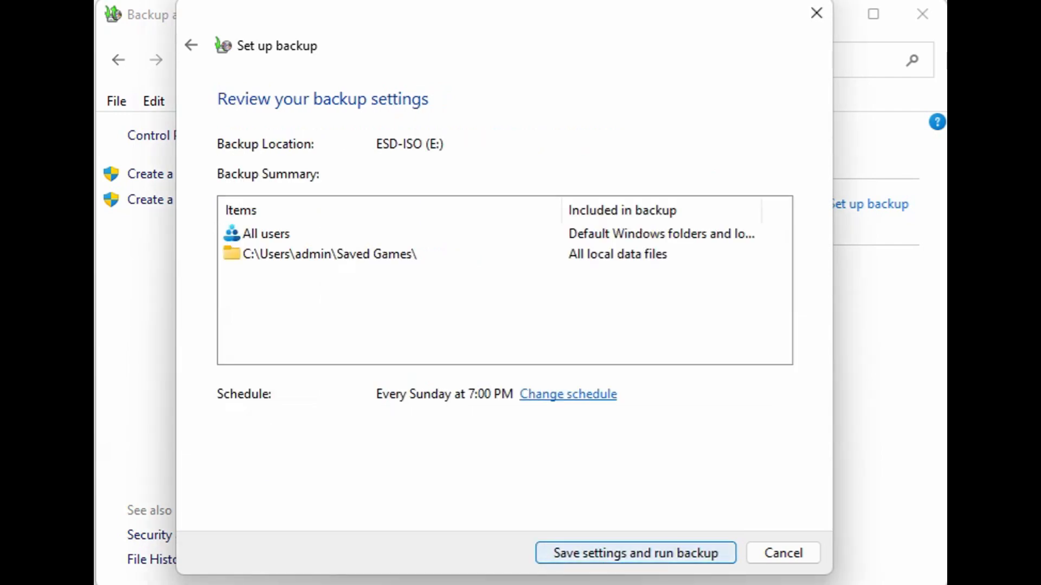